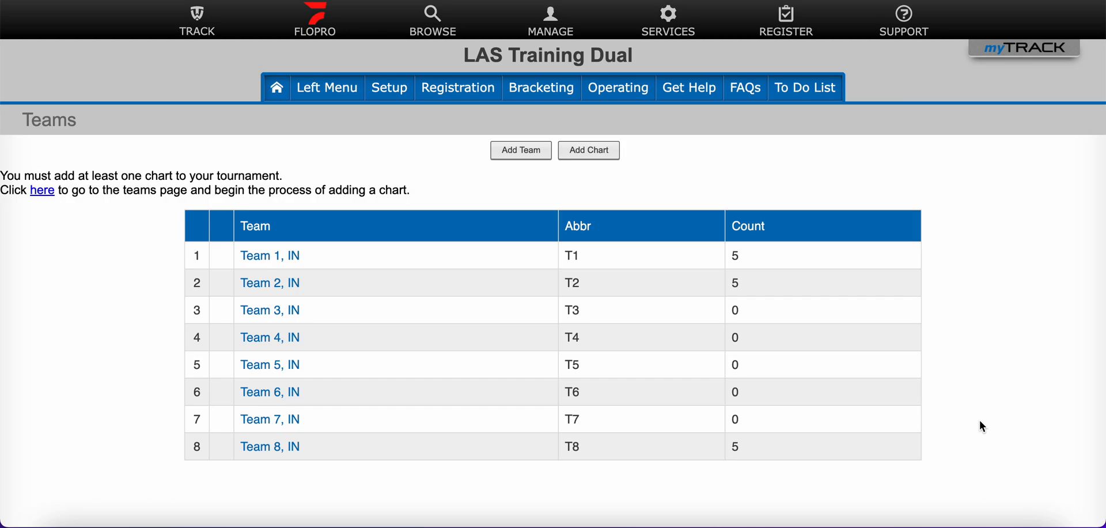
{"action": "mouse_move", "coordinate": [995, 417]}
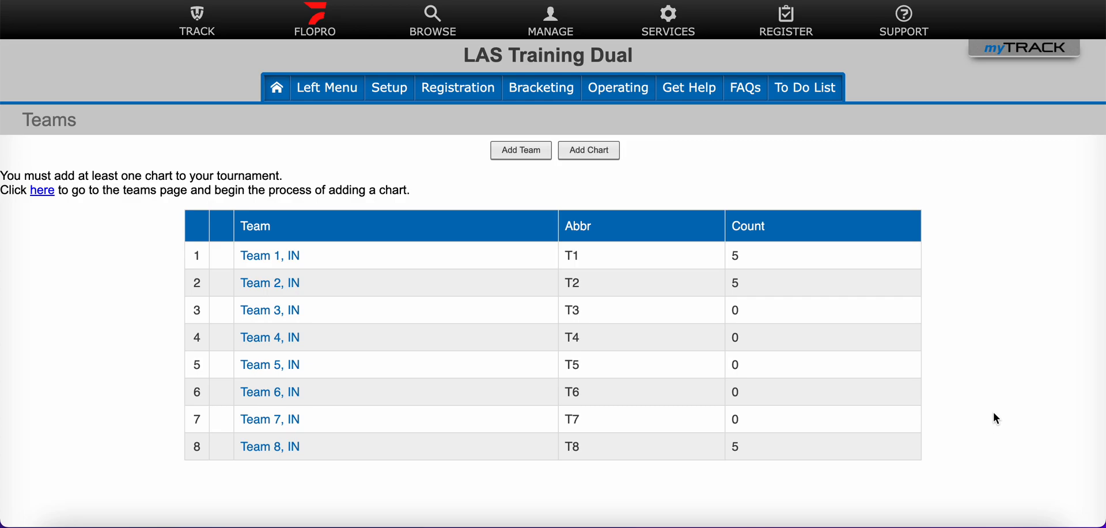
{"action": "mouse_move", "coordinate": [995, 403]}
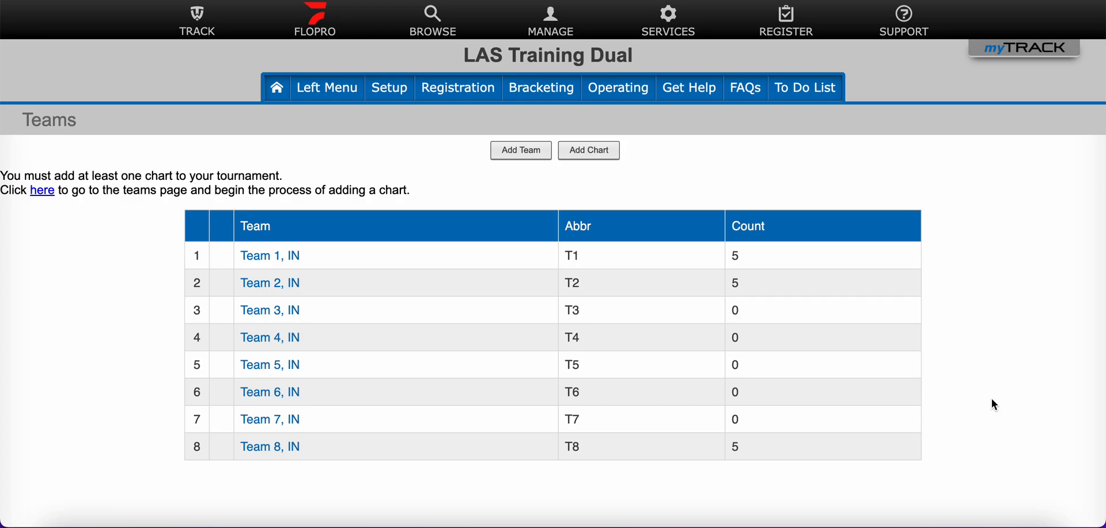
{"action": "mouse_move", "coordinate": [951, 325]}
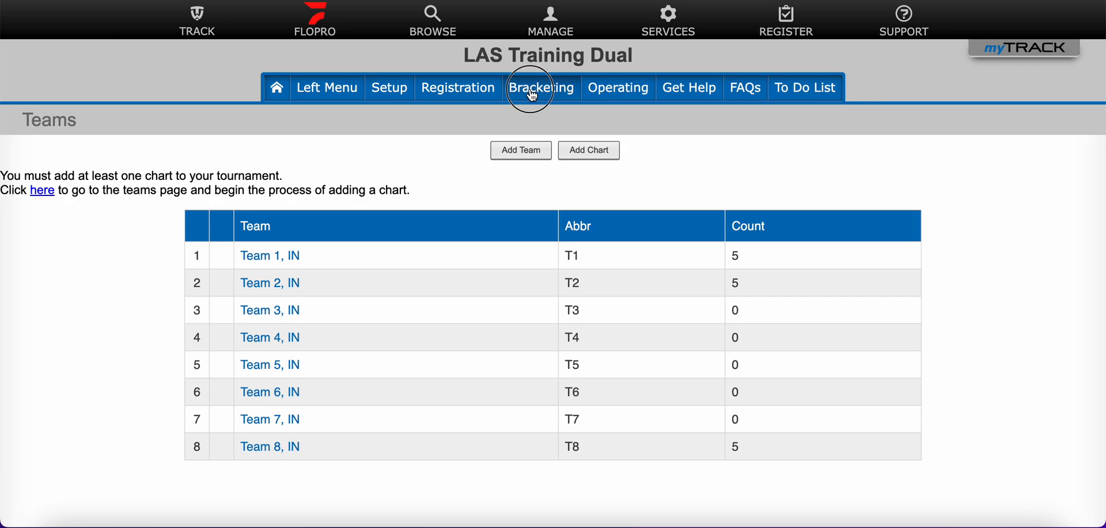
Review the tournament's existing charts via bracketing options, then return to the teams page.
{"action": "left_click", "coordinate": [541, 87]}
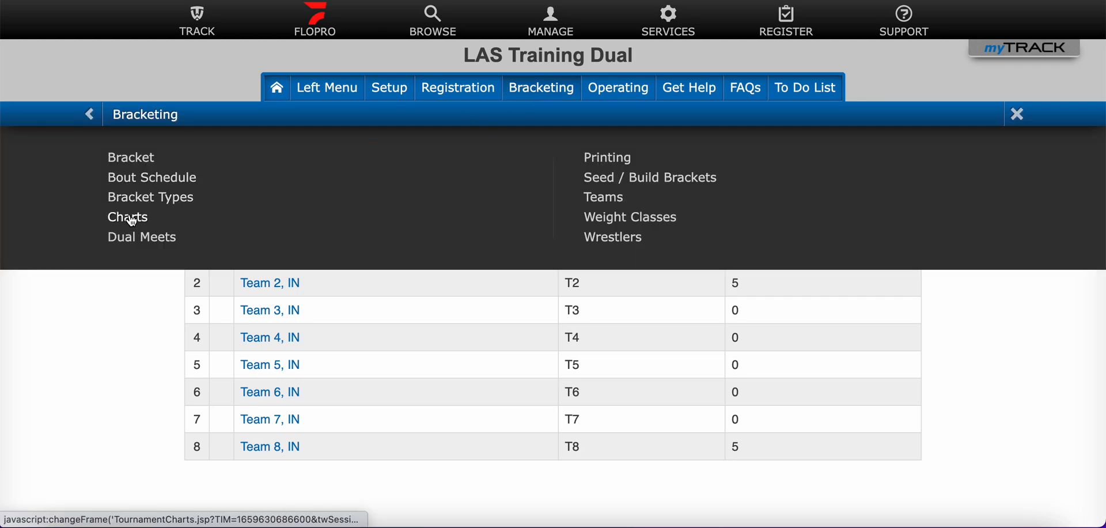
{"action": "left_click", "coordinate": [128, 216]}
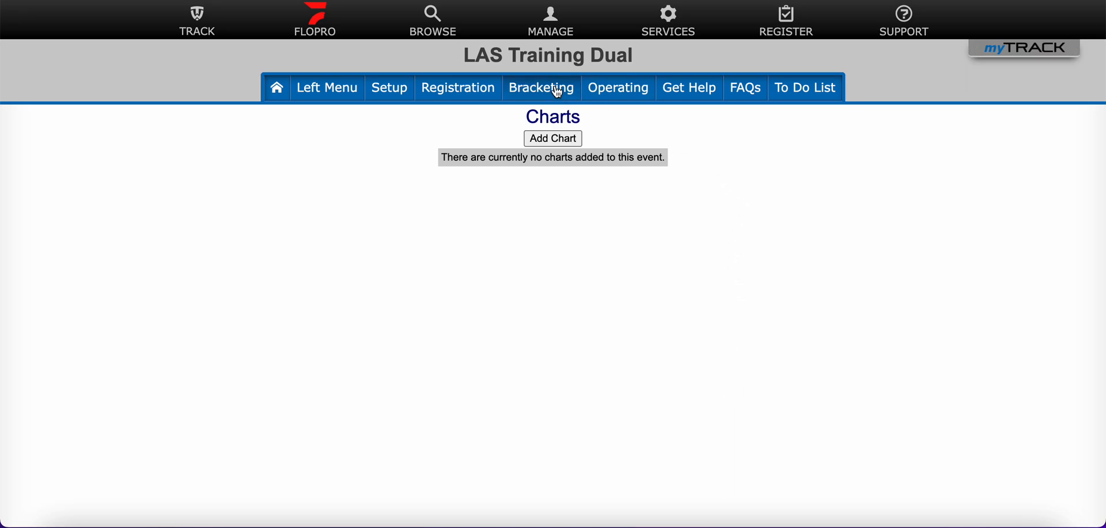
{"action": "left_click", "coordinate": [541, 87]}
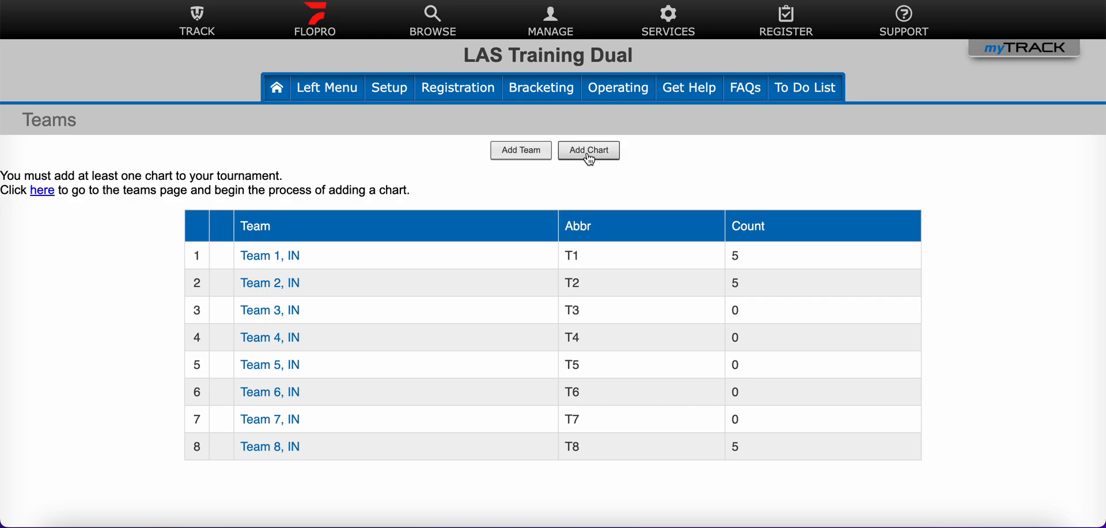
Add a new chart named 'LAS Training Duals' and confirm it.
{"action": "left_click", "coordinate": [588, 150]}
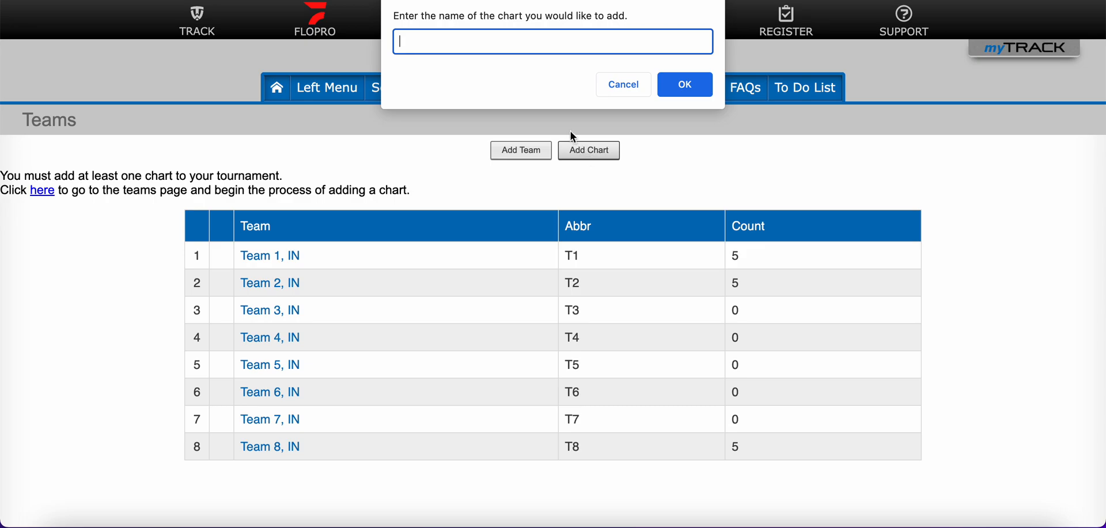
{"action": "mouse_move", "coordinate": [615, 149]}
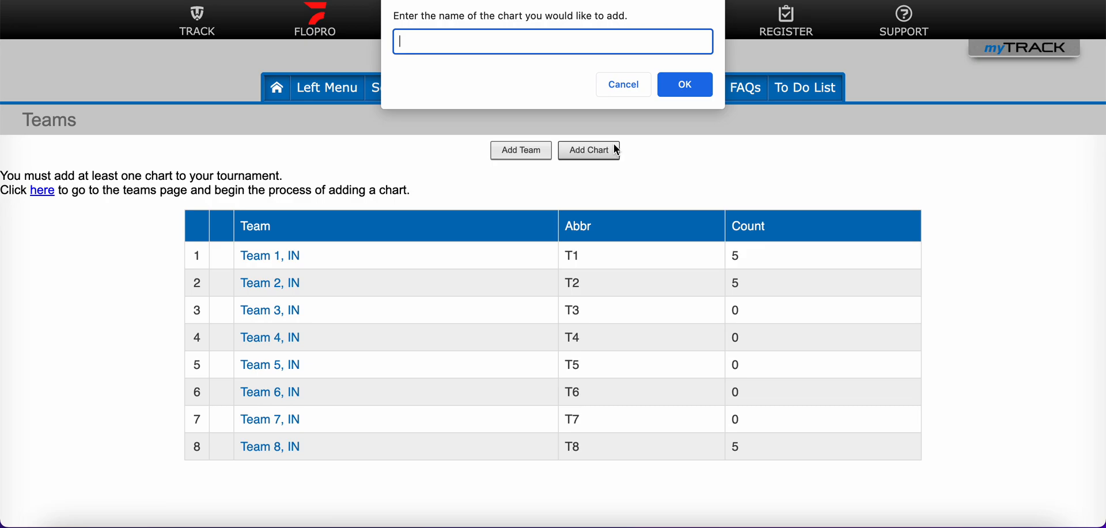
{"action": "type", "text": "LAS Training"}
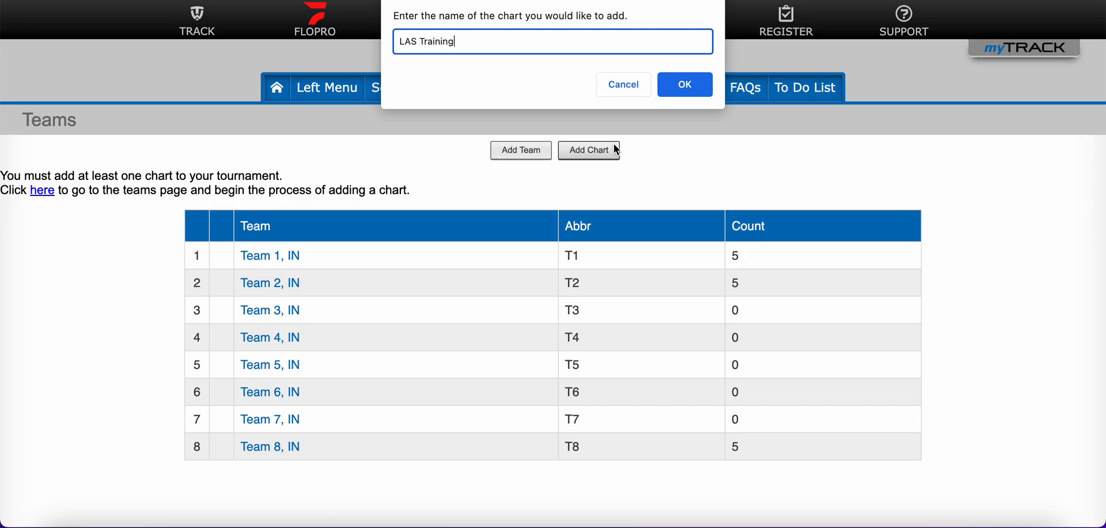
{"action": "left_click", "coordinate": [684, 84]}
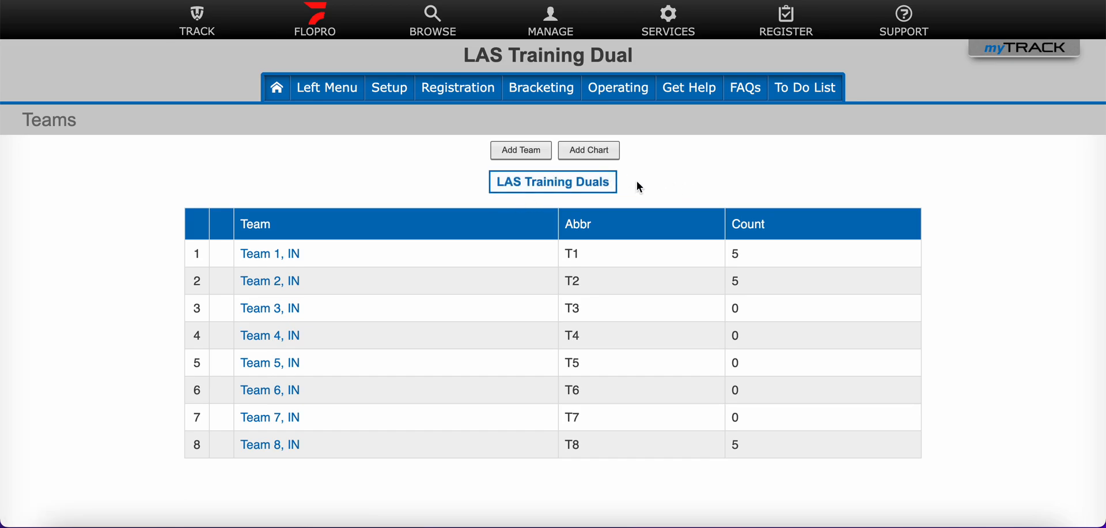
Open the LAS Training Duals chart to view its empty teams list.
{"action": "left_click", "coordinate": [553, 182]}
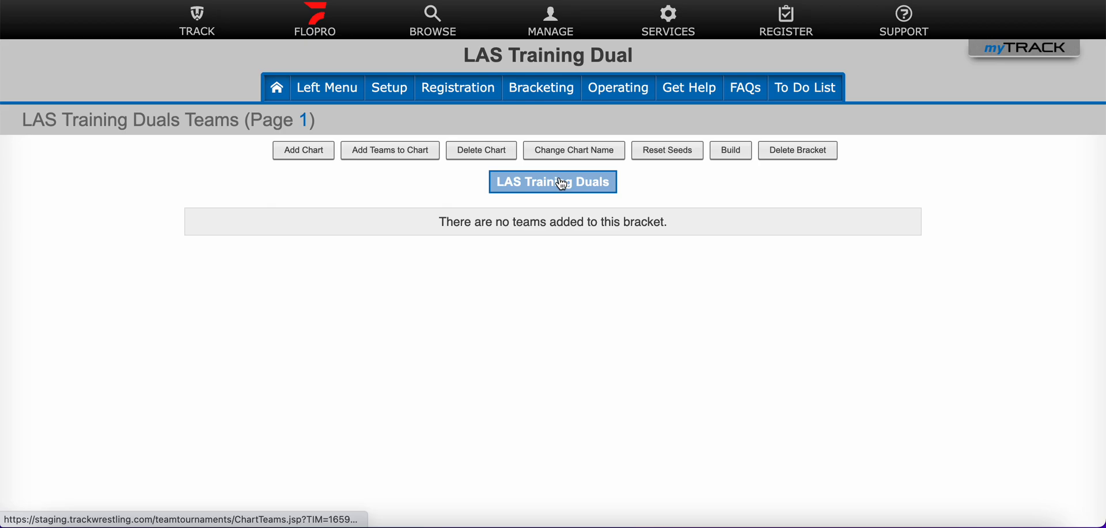
{"action": "mouse_move", "coordinate": [559, 356]}
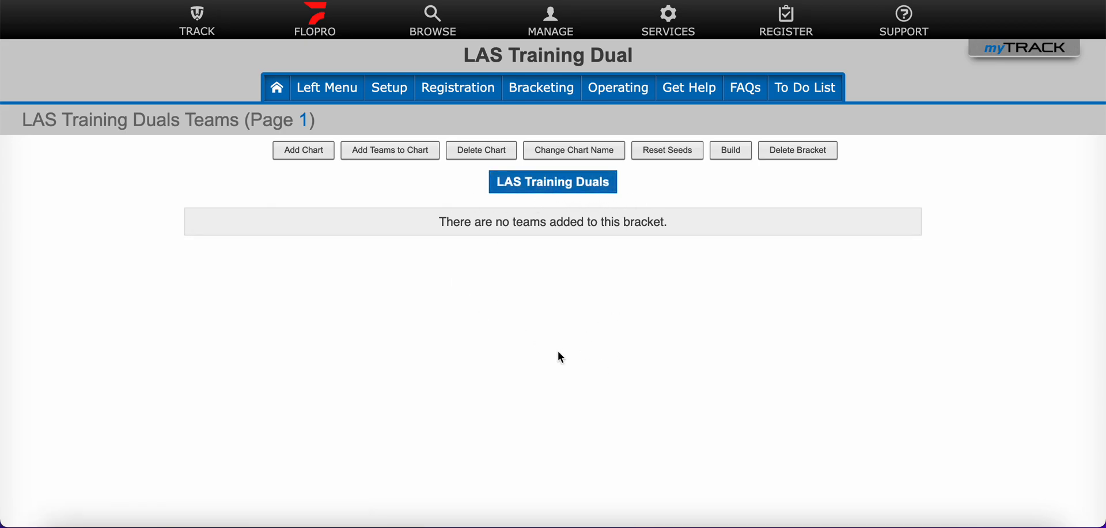
{"action": "mouse_move", "coordinate": [710, 213]}
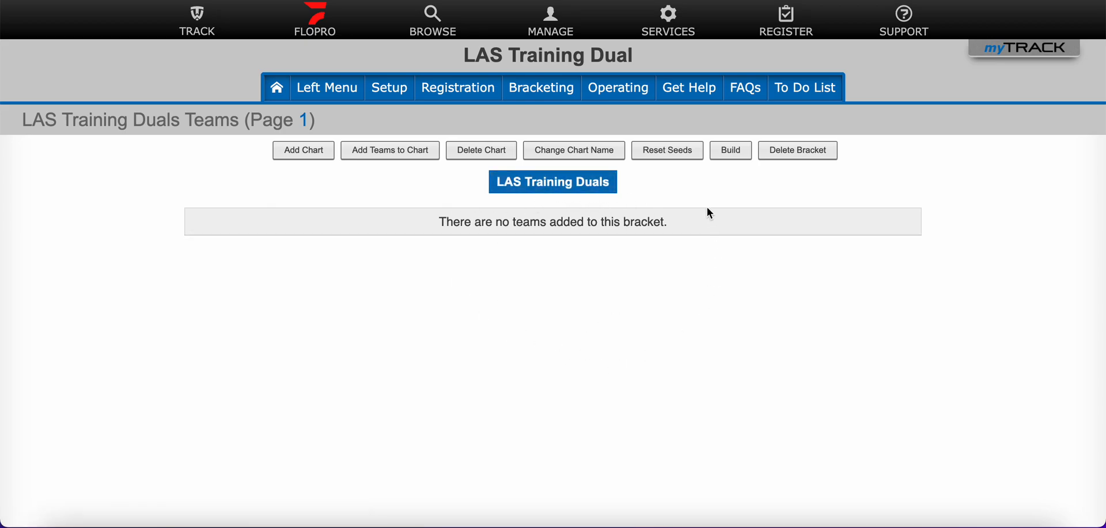